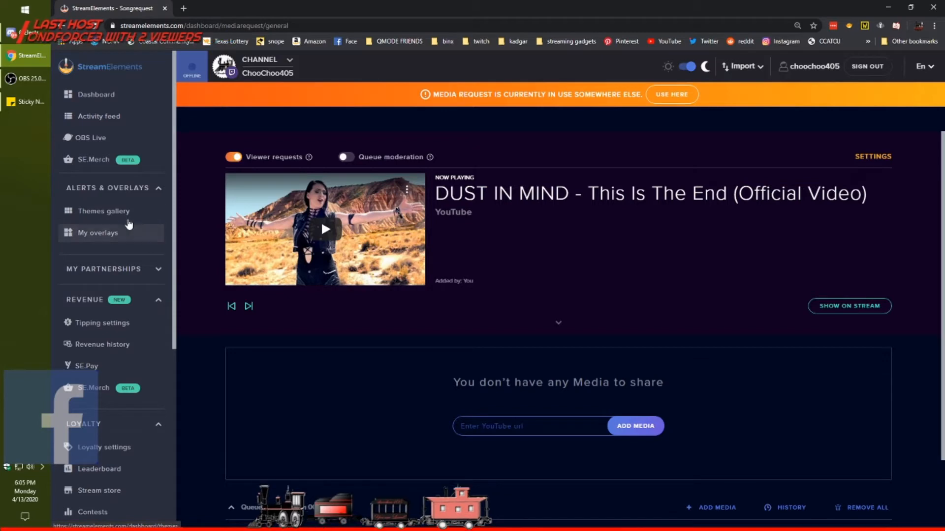
Browse the Themes gallery's Widgets collection down to the Credit Roll widget
click(103, 211)
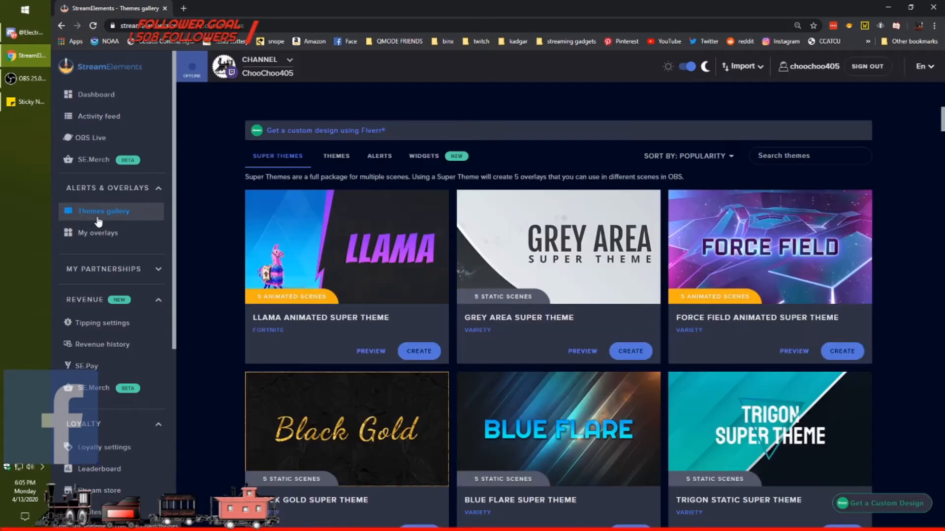
click(423, 156)
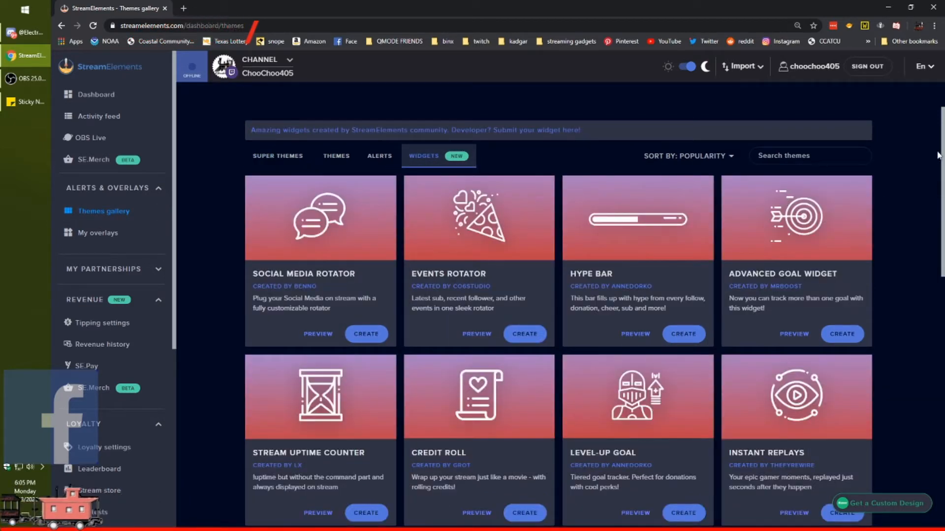
scroll(down, 3)
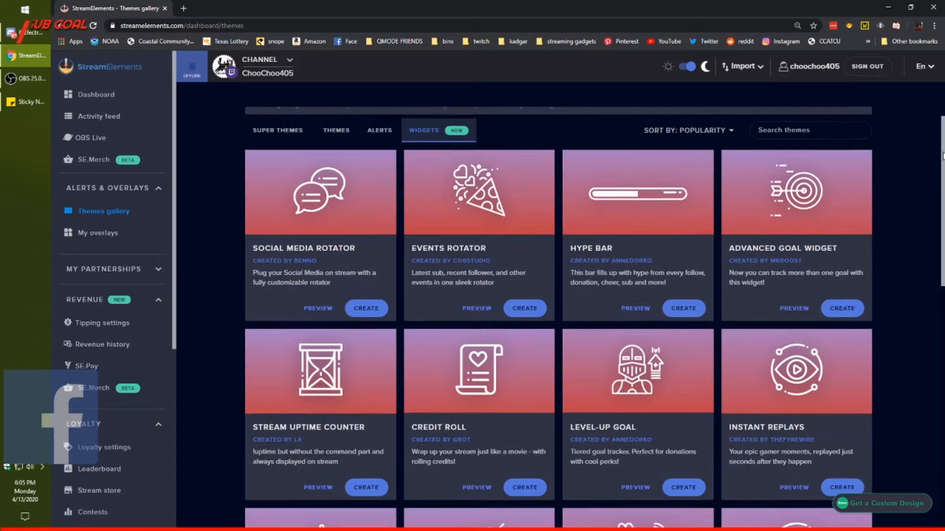
scroll(down, 3)
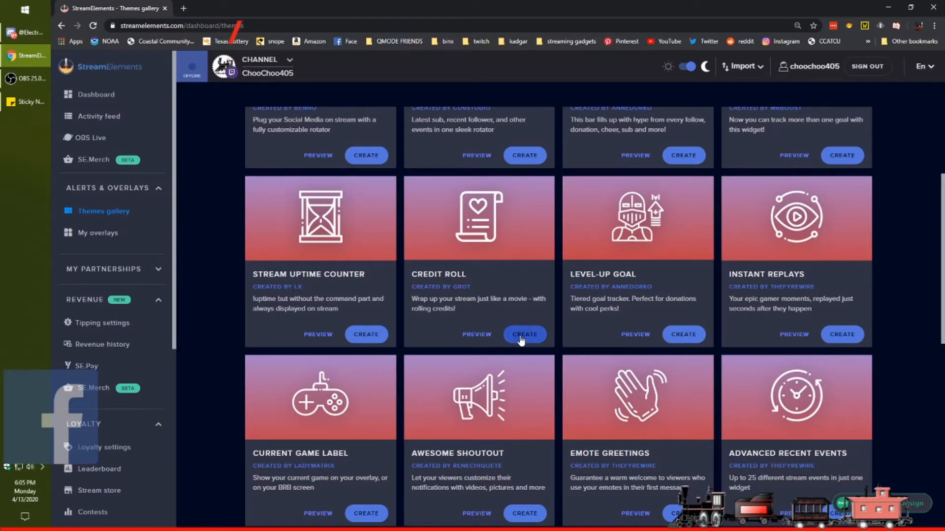
Create a brand-new overlay named cr1 from the Credit Roll widget
click(525, 334)
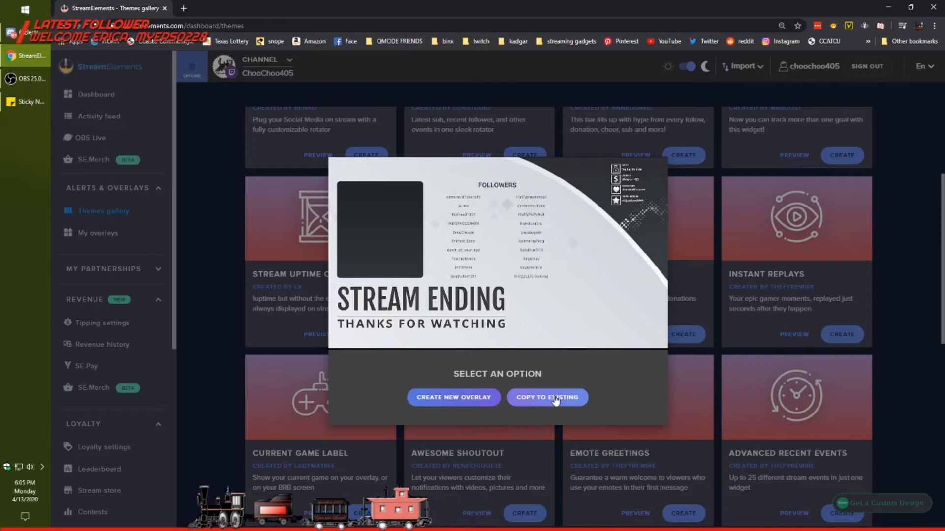
click(453, 397)
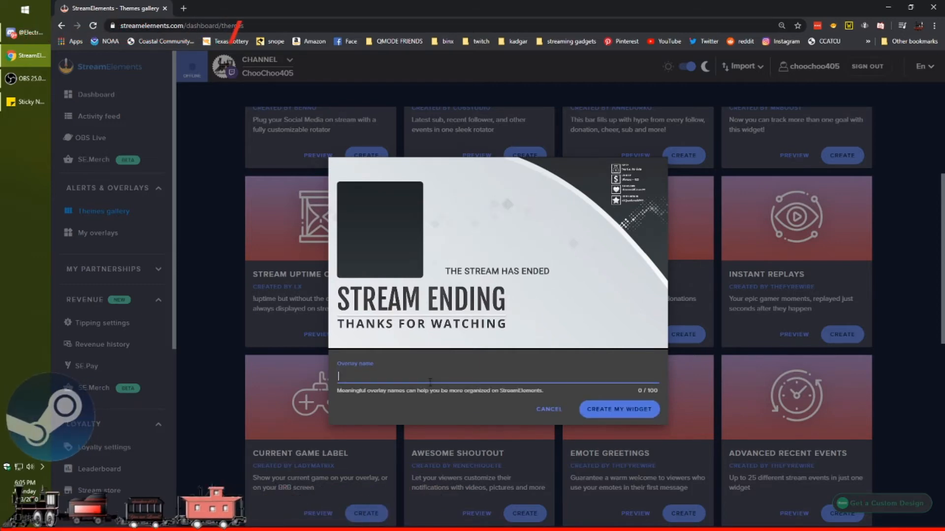
text(x)
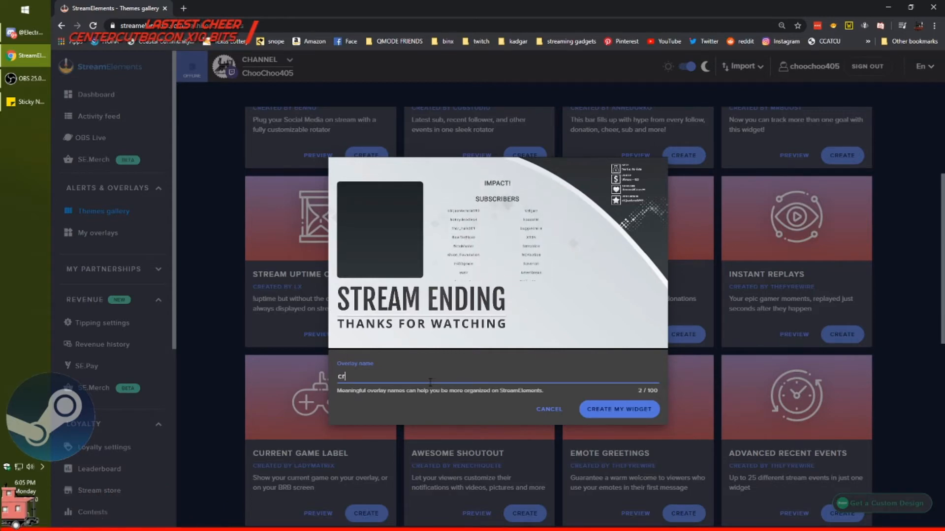
text(r)
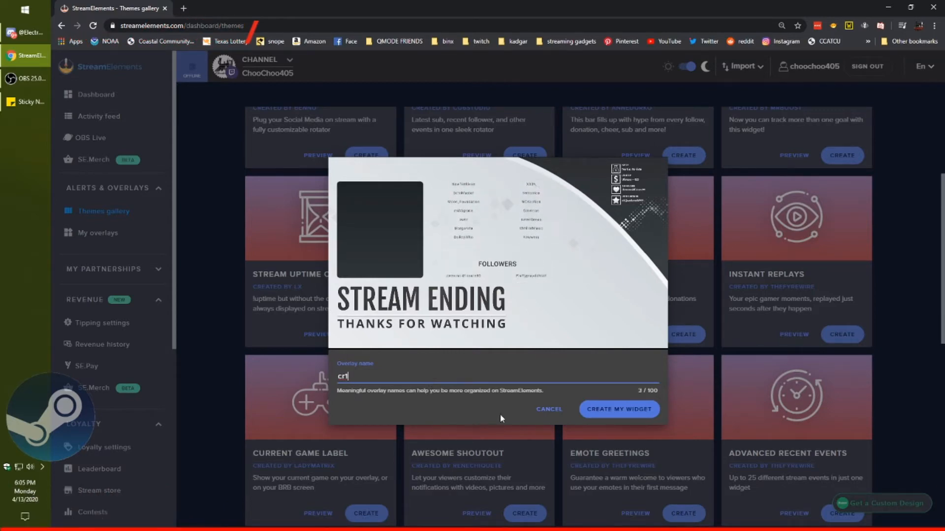
click(619, 410)
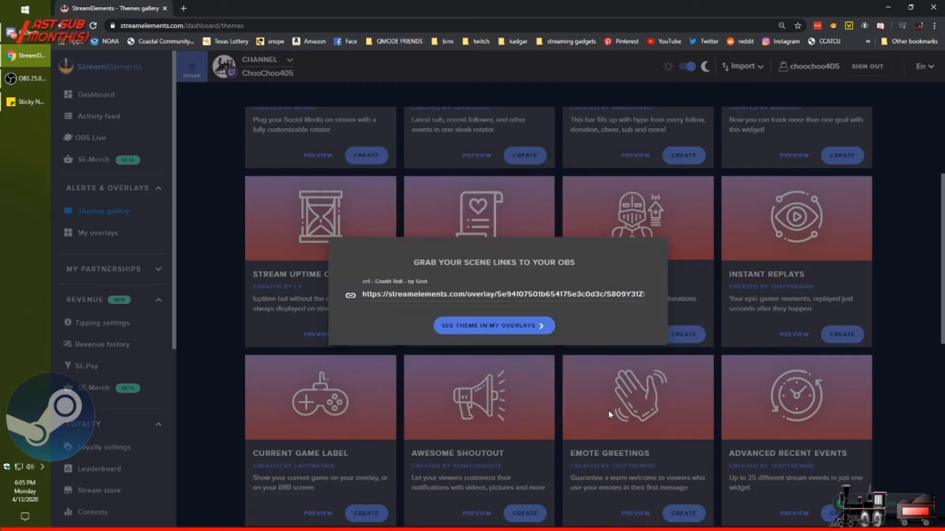
Scroll My Overlays to the cr1 Credit Roll card and start editing it
click(494, 325)
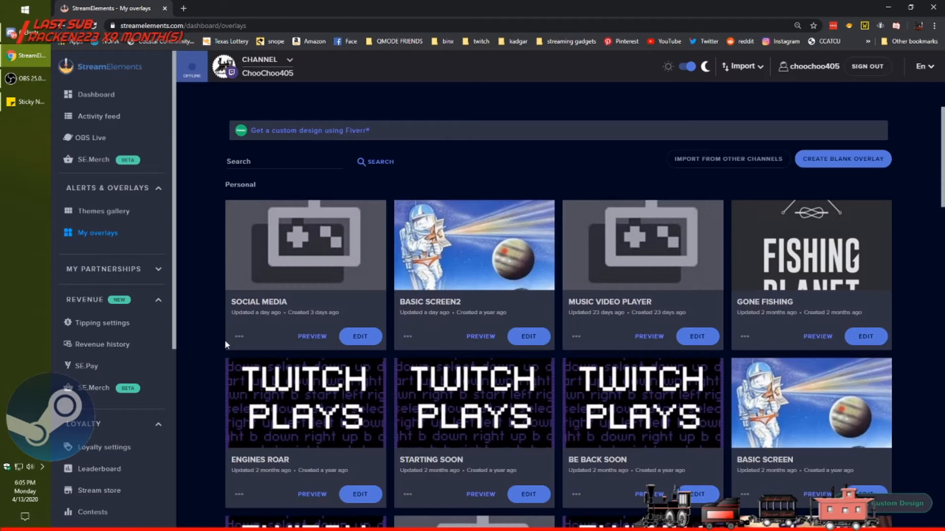
scroll(down, 3)
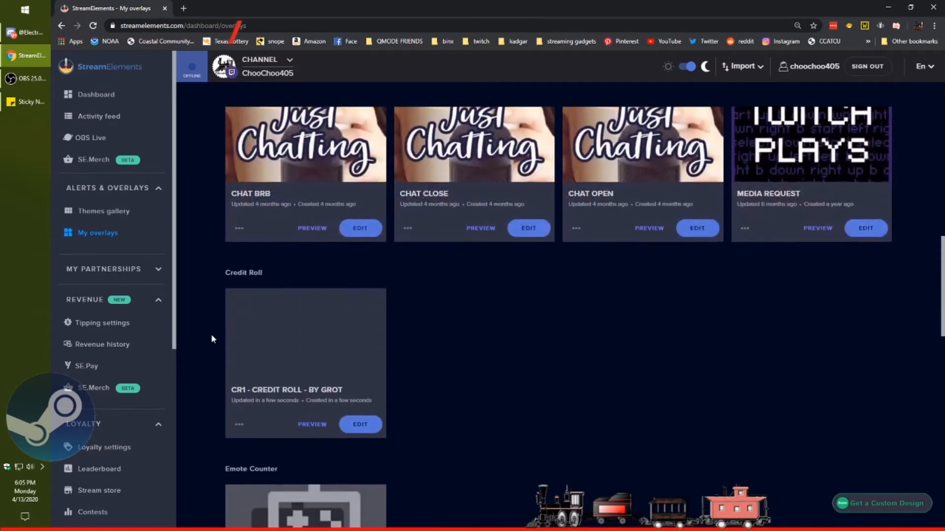
scroll(down, 3)
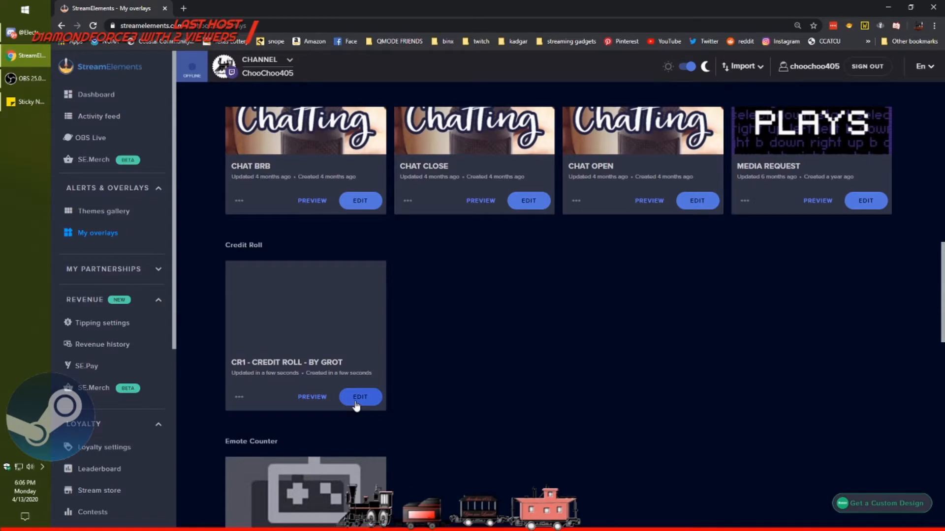
scroll(down, 3)
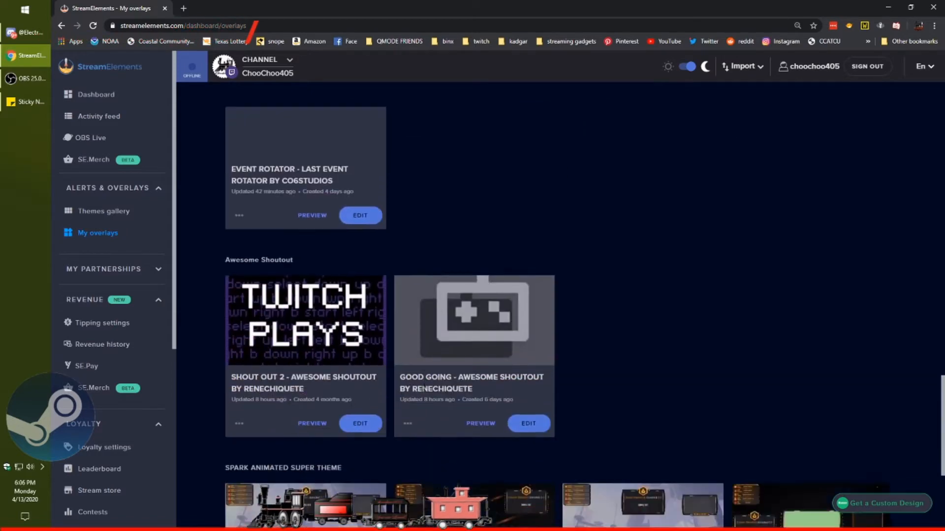
scroll(down, 3)
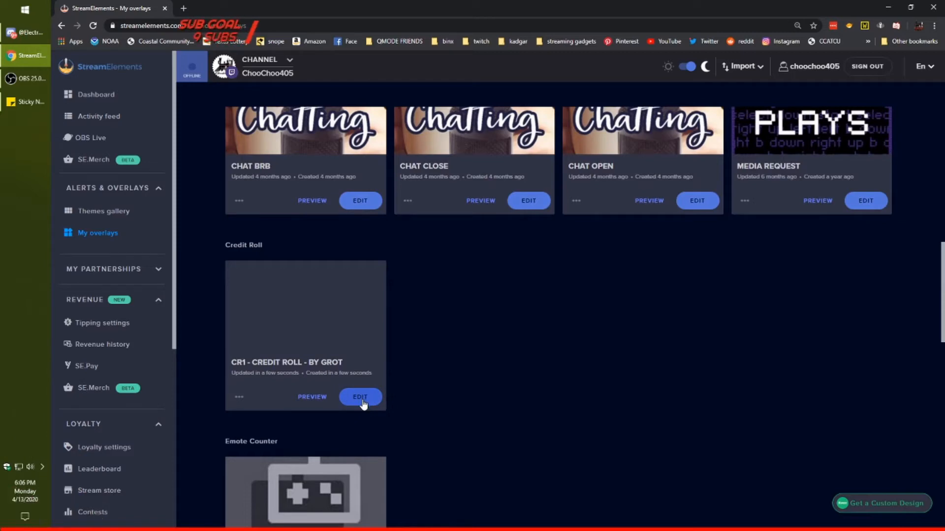
click(360, 397)
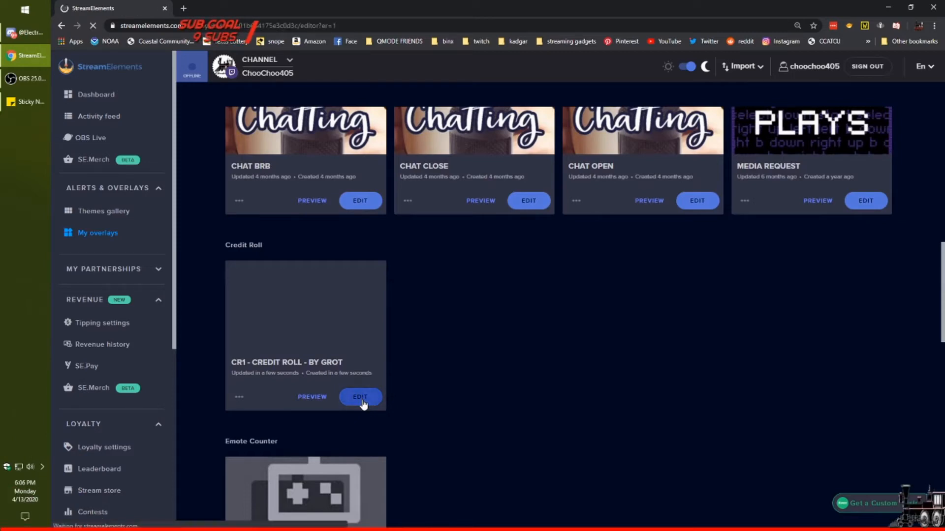
Select the Credit Roll custom widget layer and show its settings fields
click(361, 397)
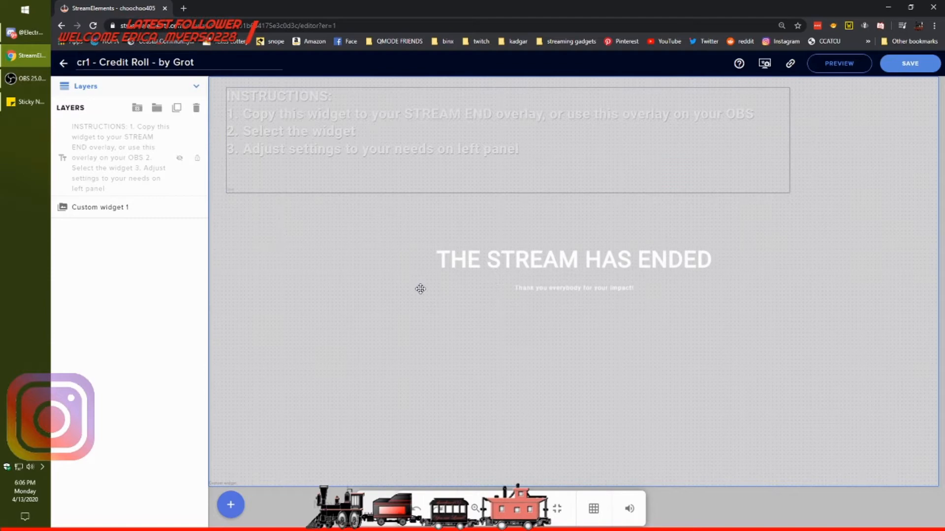
click(100, 207)
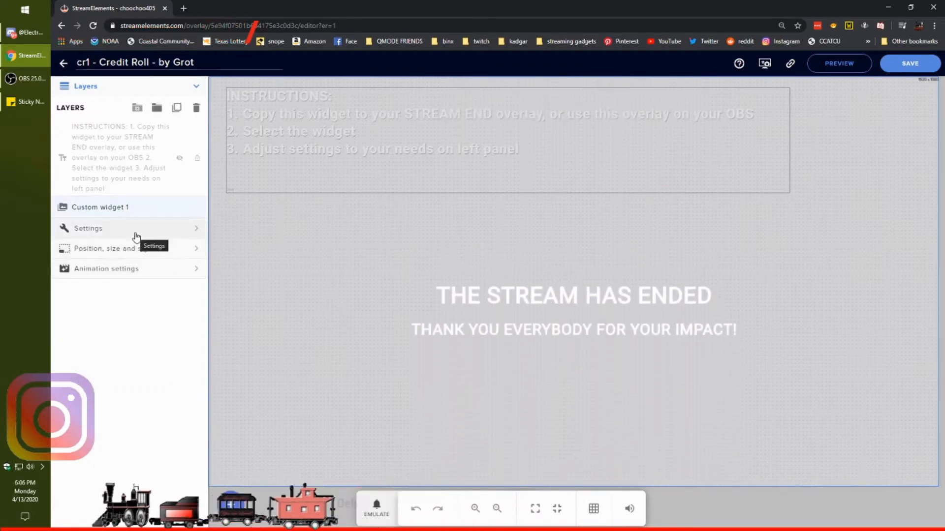
click(88, 229)
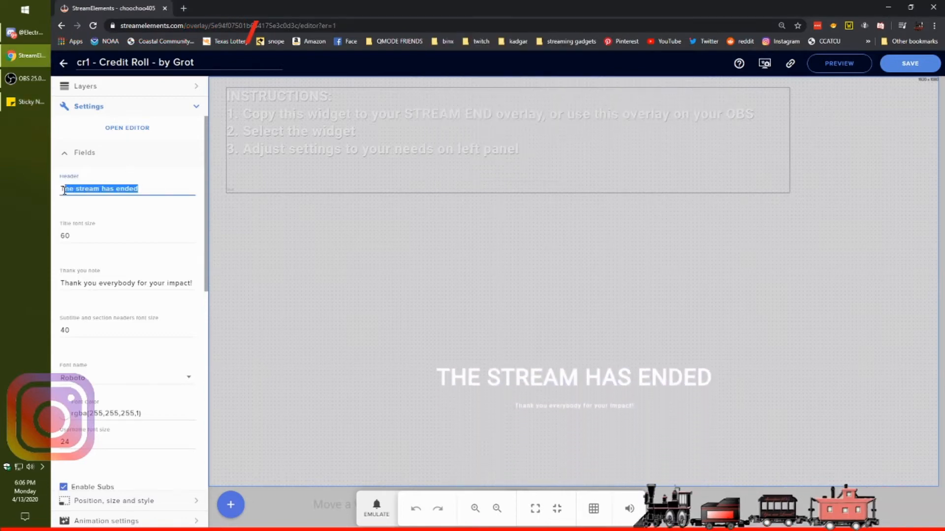
Enter header 'You Make My Engines Roar' and paste note 'Remember you are loved!' from Sticky Notes
text(You Make My Engines Roar)
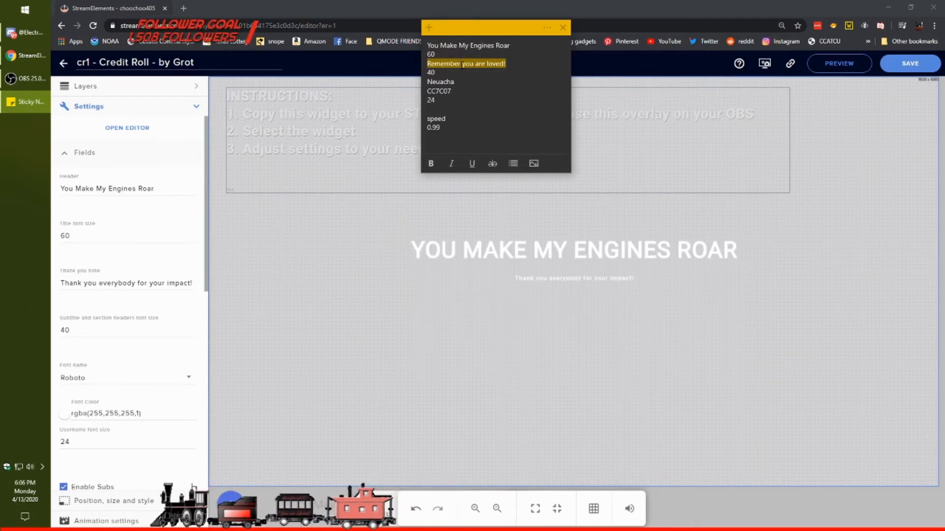
right_click(466, 63)
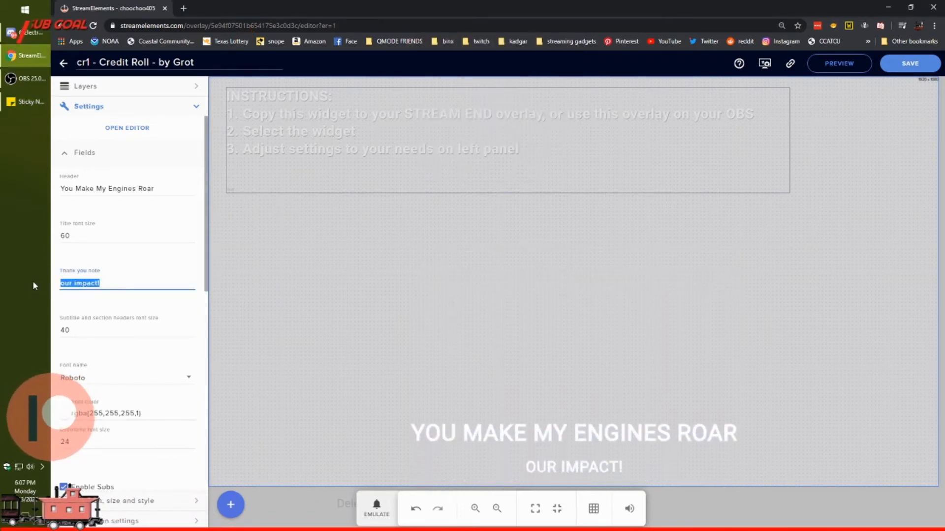
text(Remember you are loved!)
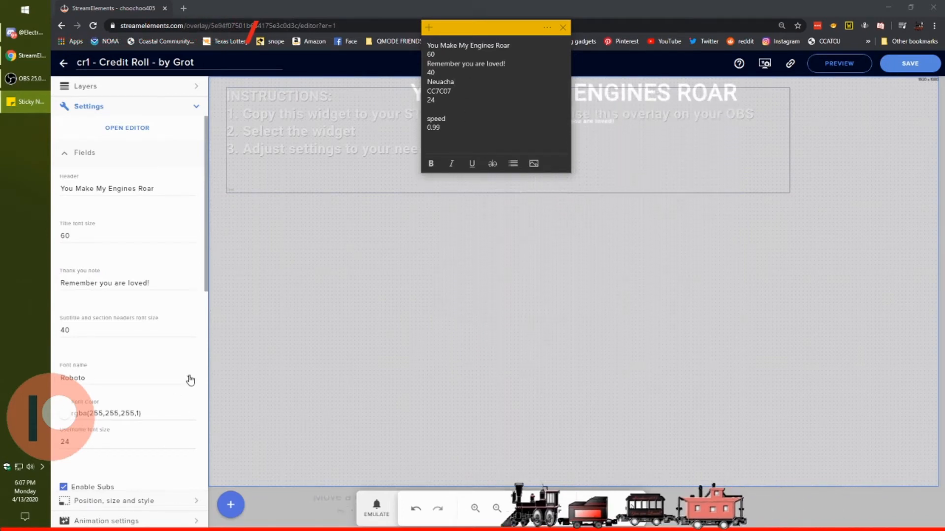
Choose the Neucha font and paste gold code CC7C07 into Font Color
click(123, 378)
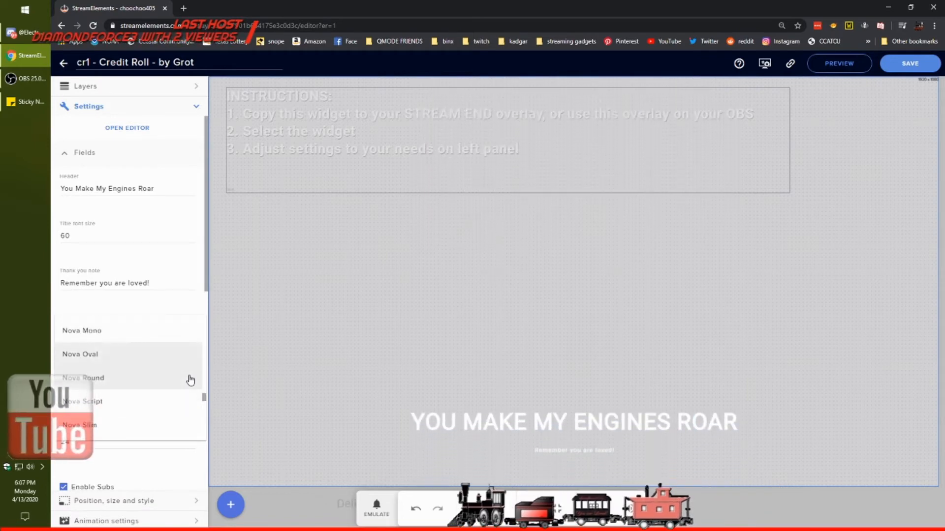
scroll(down, 3)
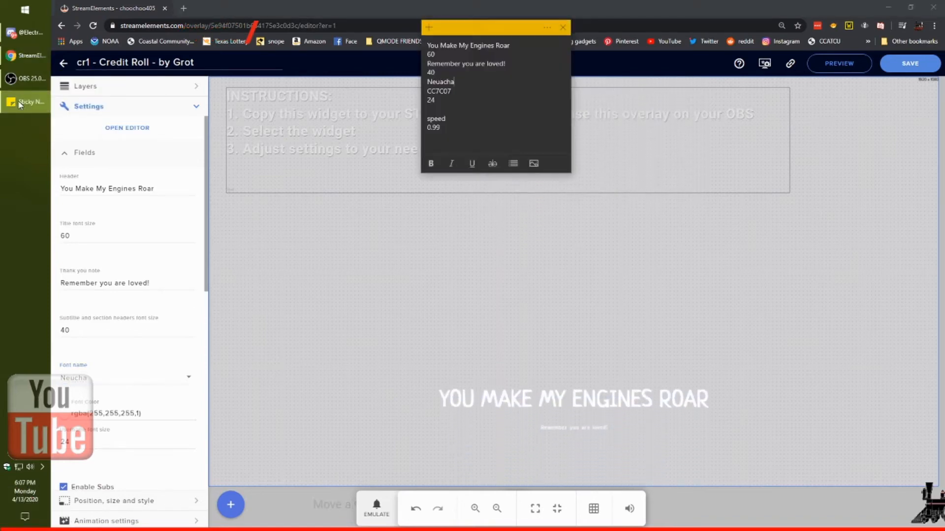
double_click(439, 91)
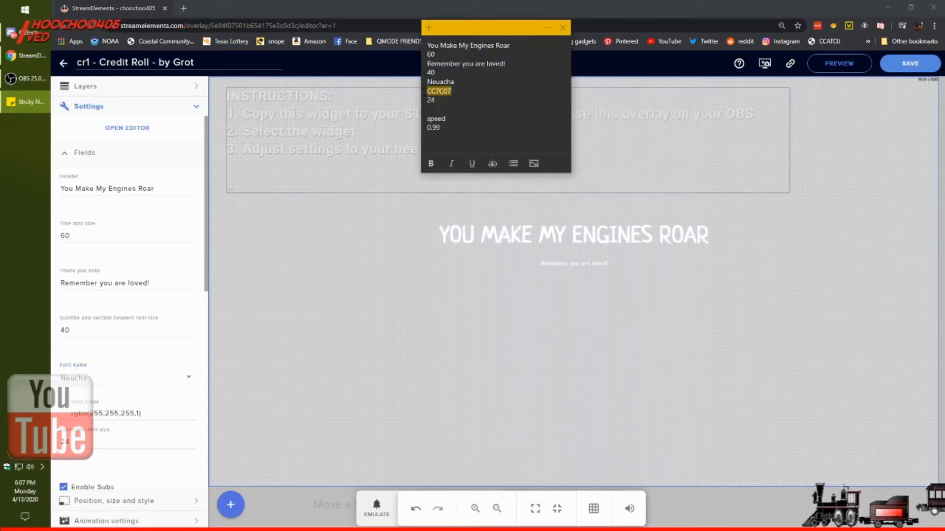
right_click(439, 91)
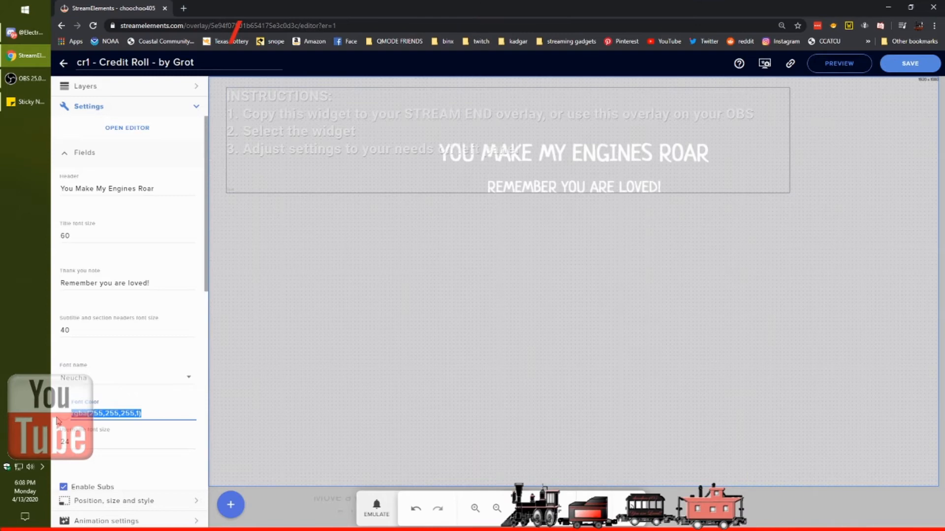
text(CC7C07)
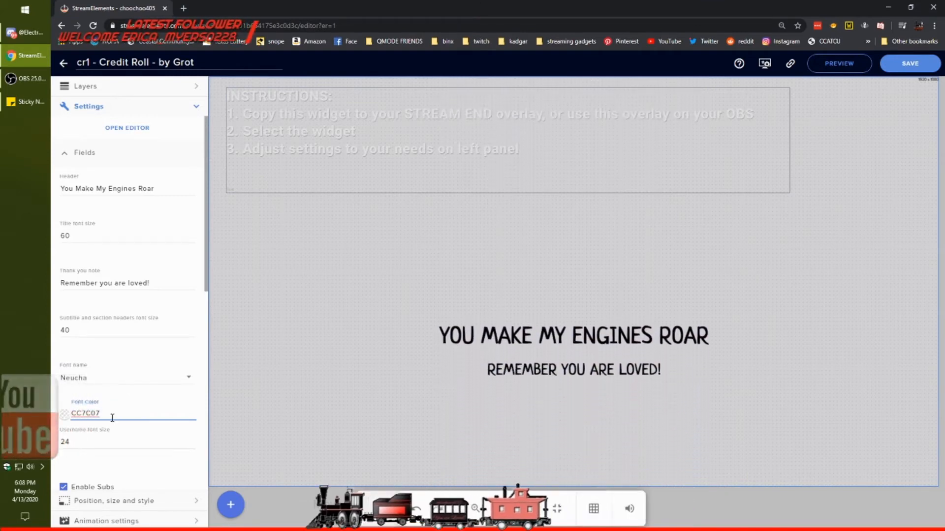
Confirm #cc7c07 in the Font Color picker so the header and note turn gold
click(67, 413)
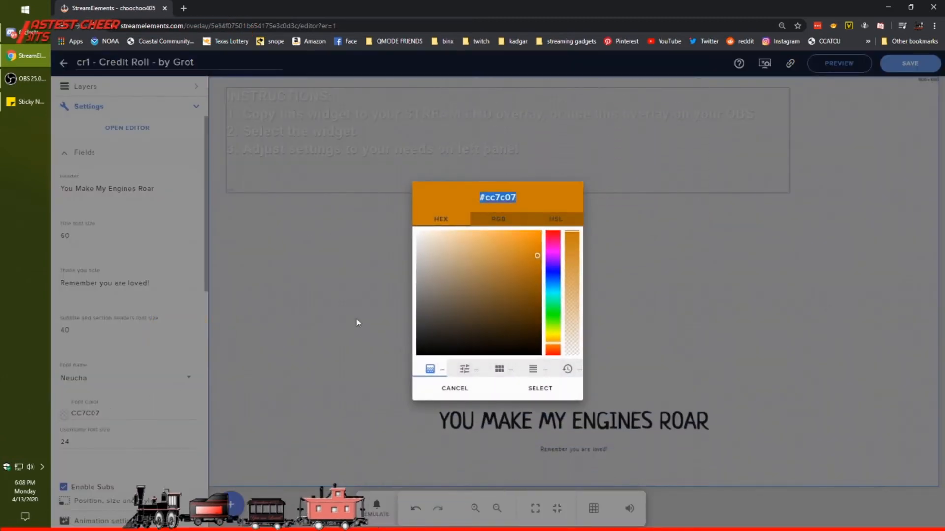
click(540, 389)
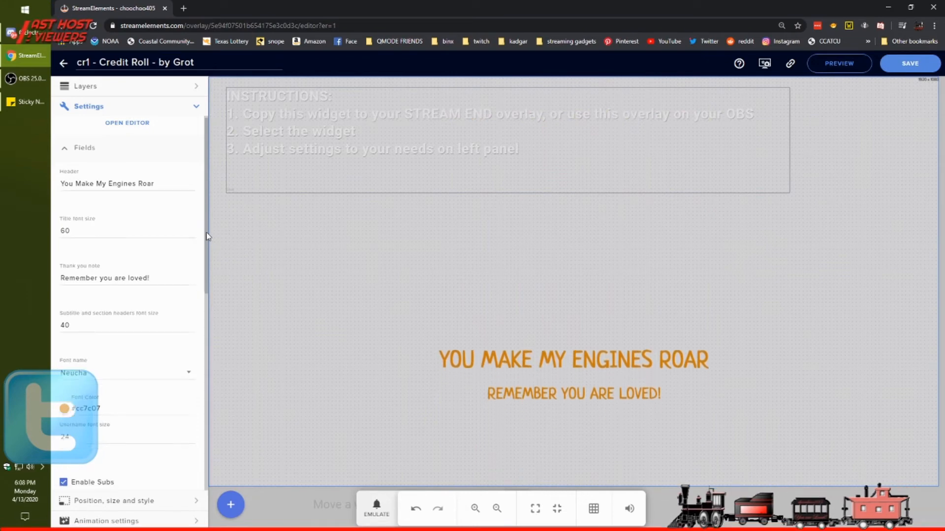
Review the supporter labels, column count and scrolling speed, then save the overlay
scroll(down, 3)
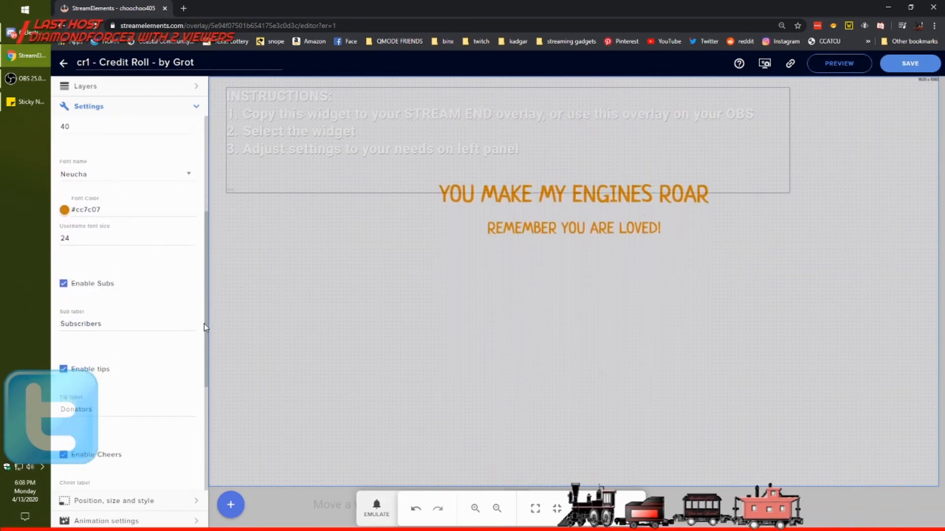
scroll(down, 3)
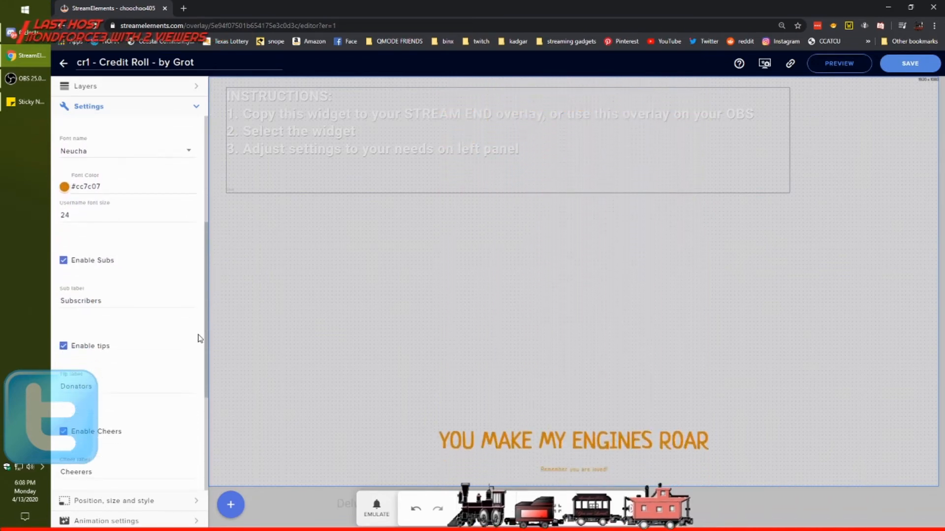
scroll(down, 3)
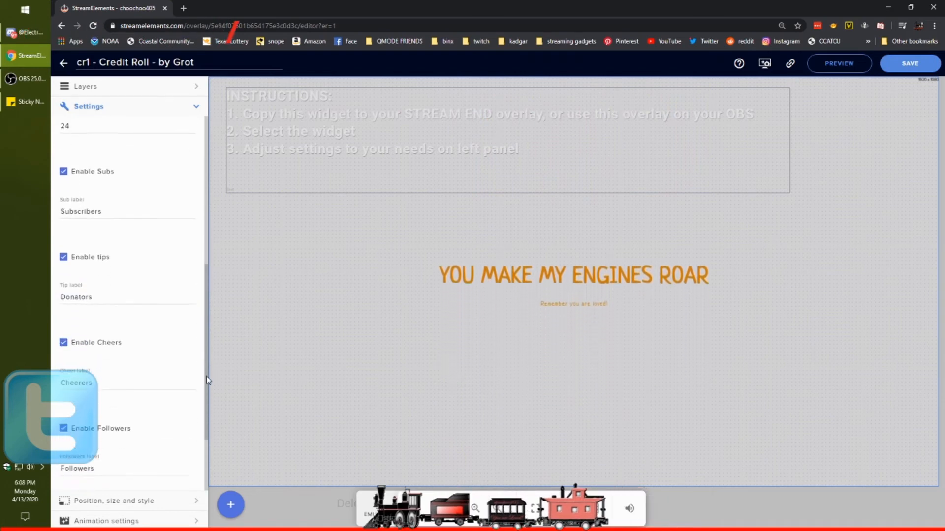
scroll(down, 3)
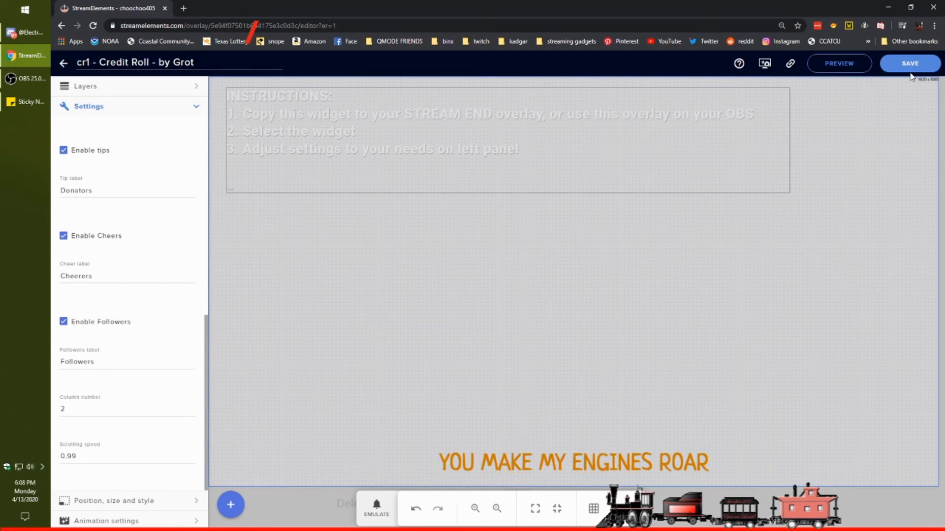
click(910, 63)
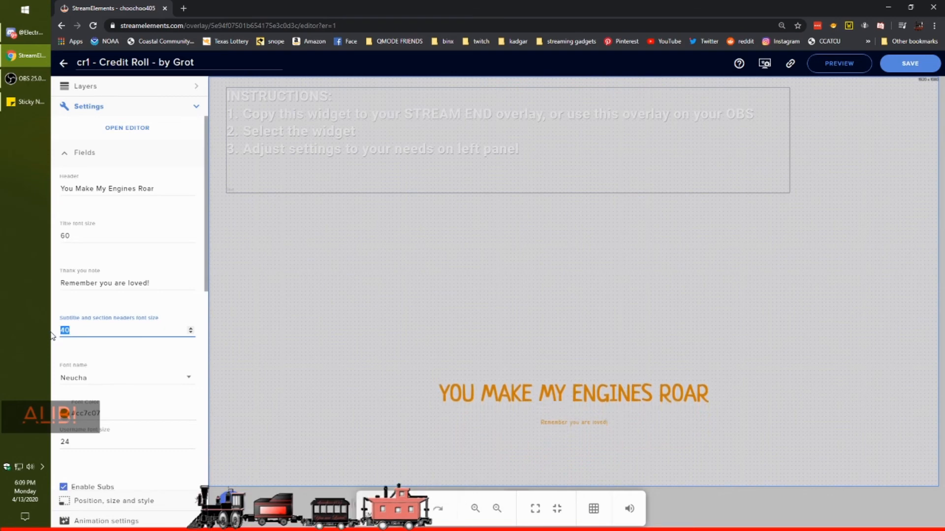
Enter 60 as the subtitle and section headers font size
text(60)
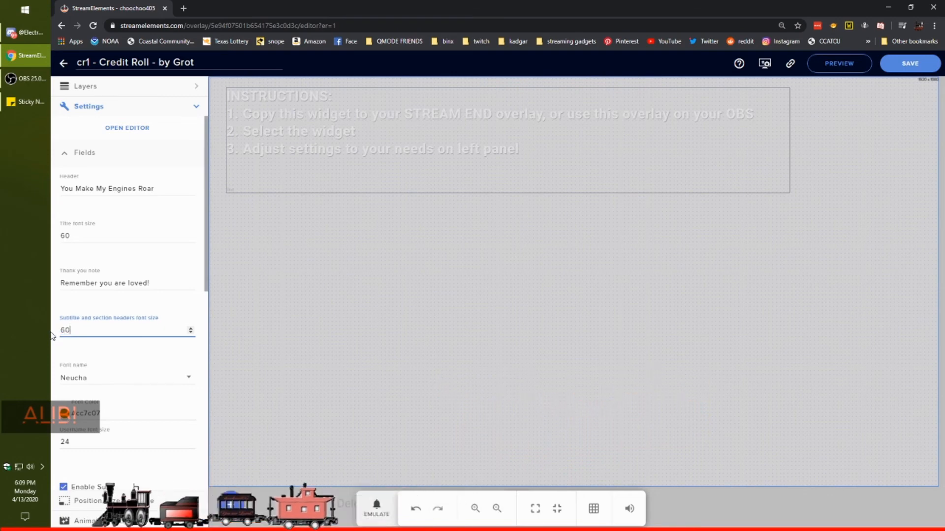